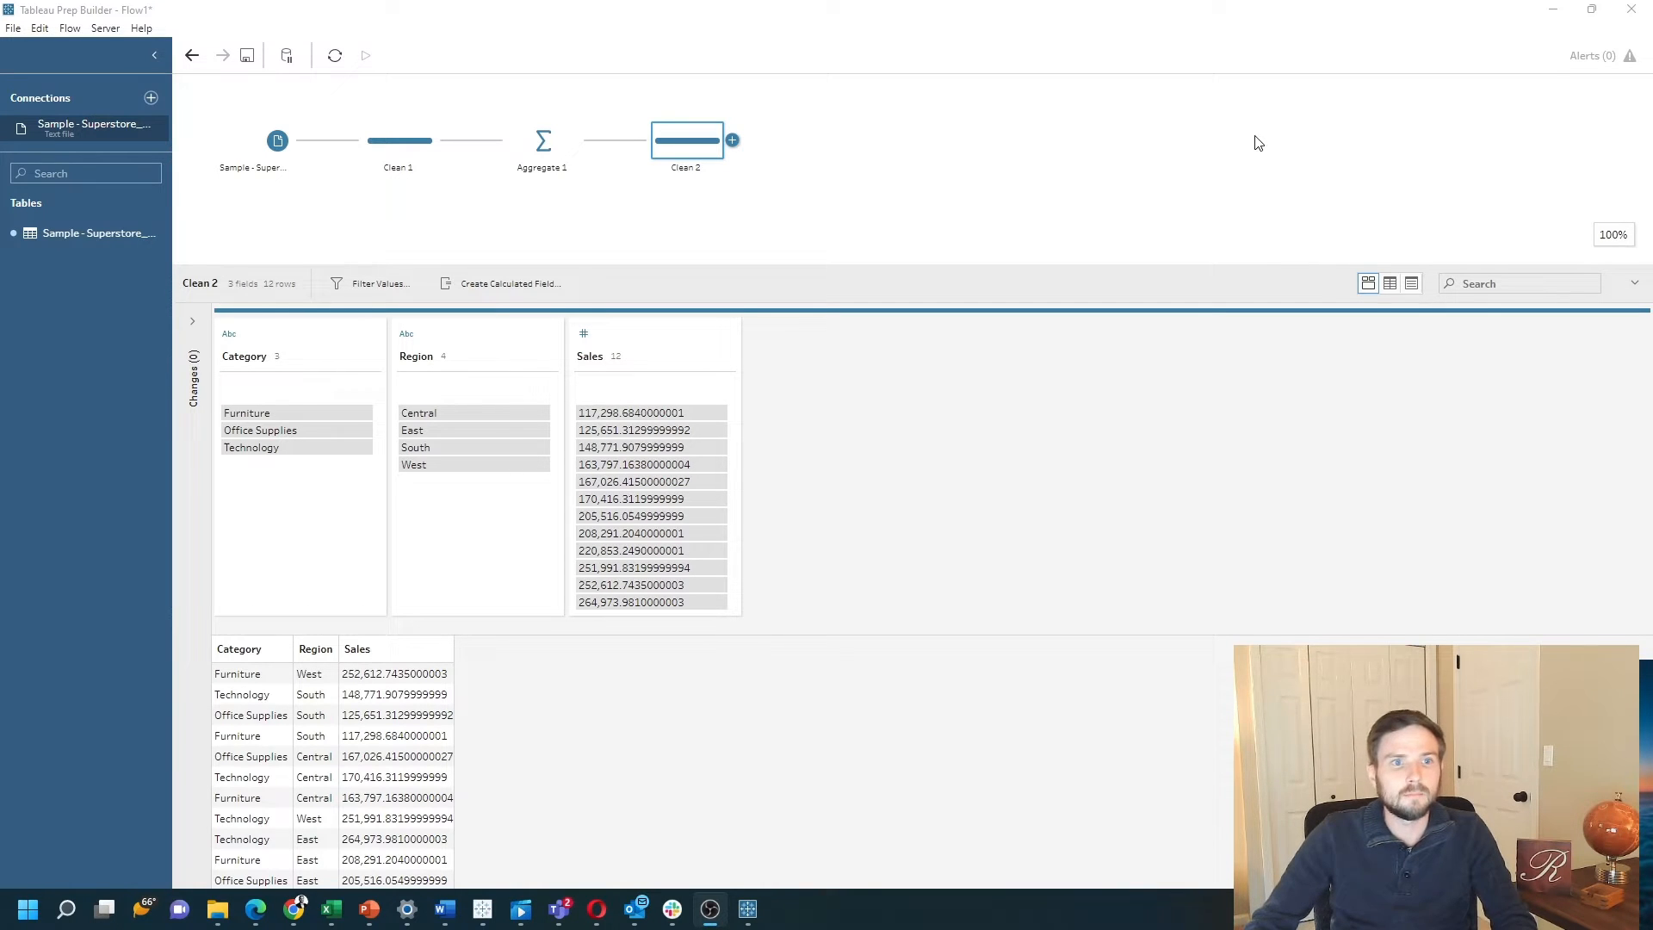
mouse_move(321, 162)
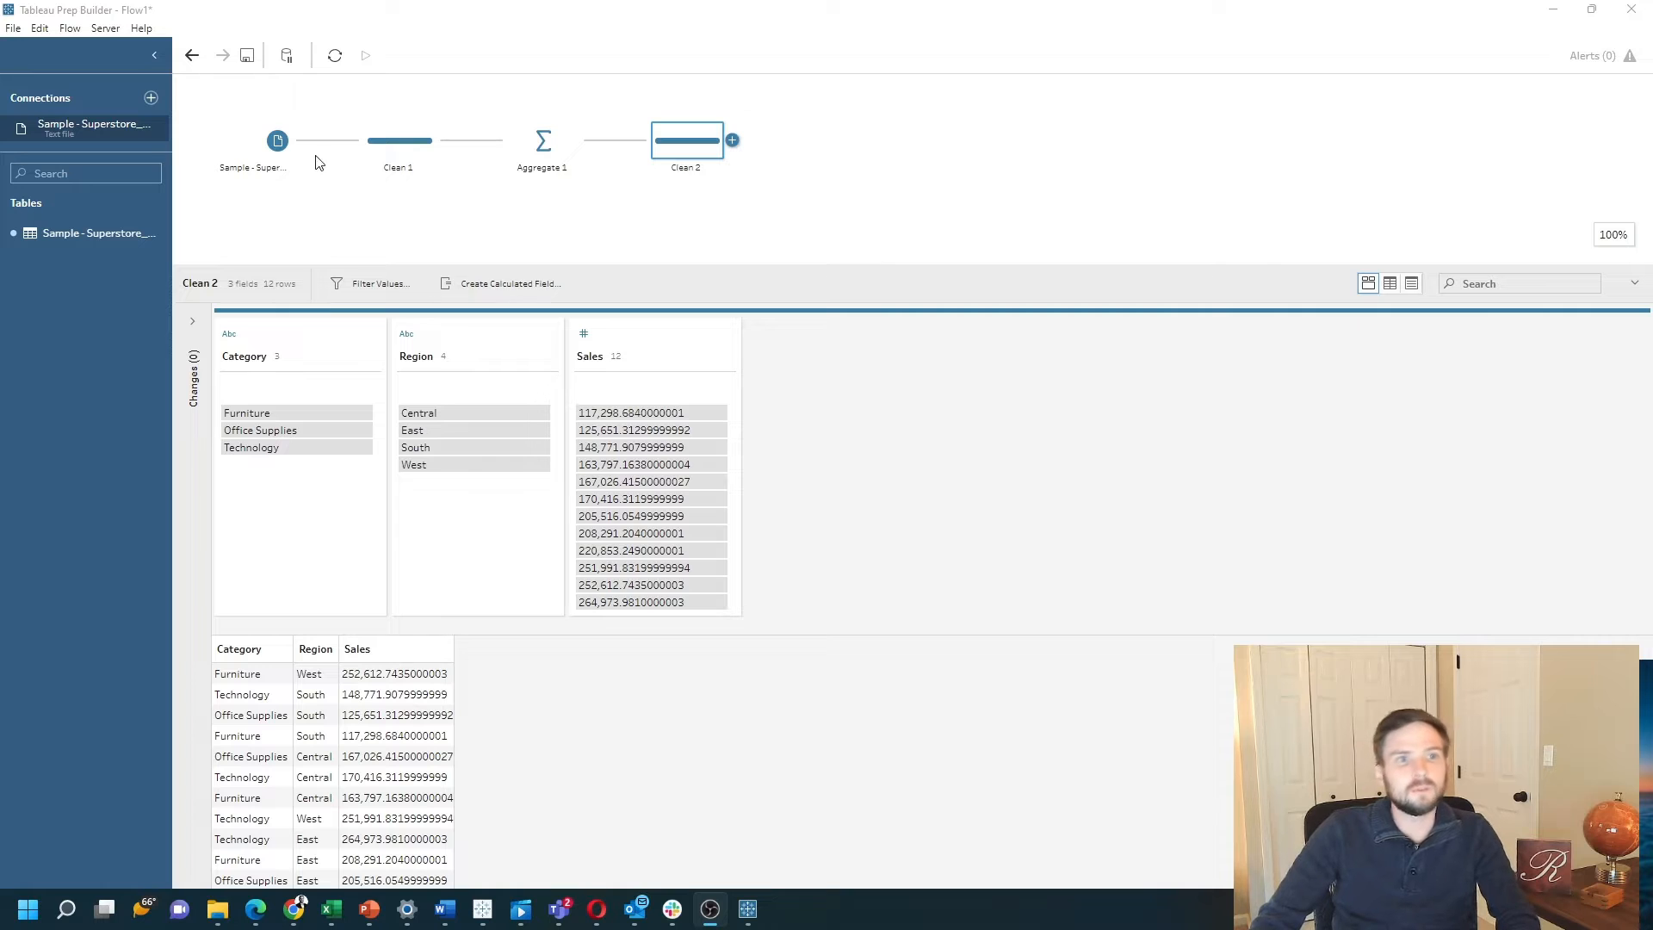
mouse_move(309, 162)
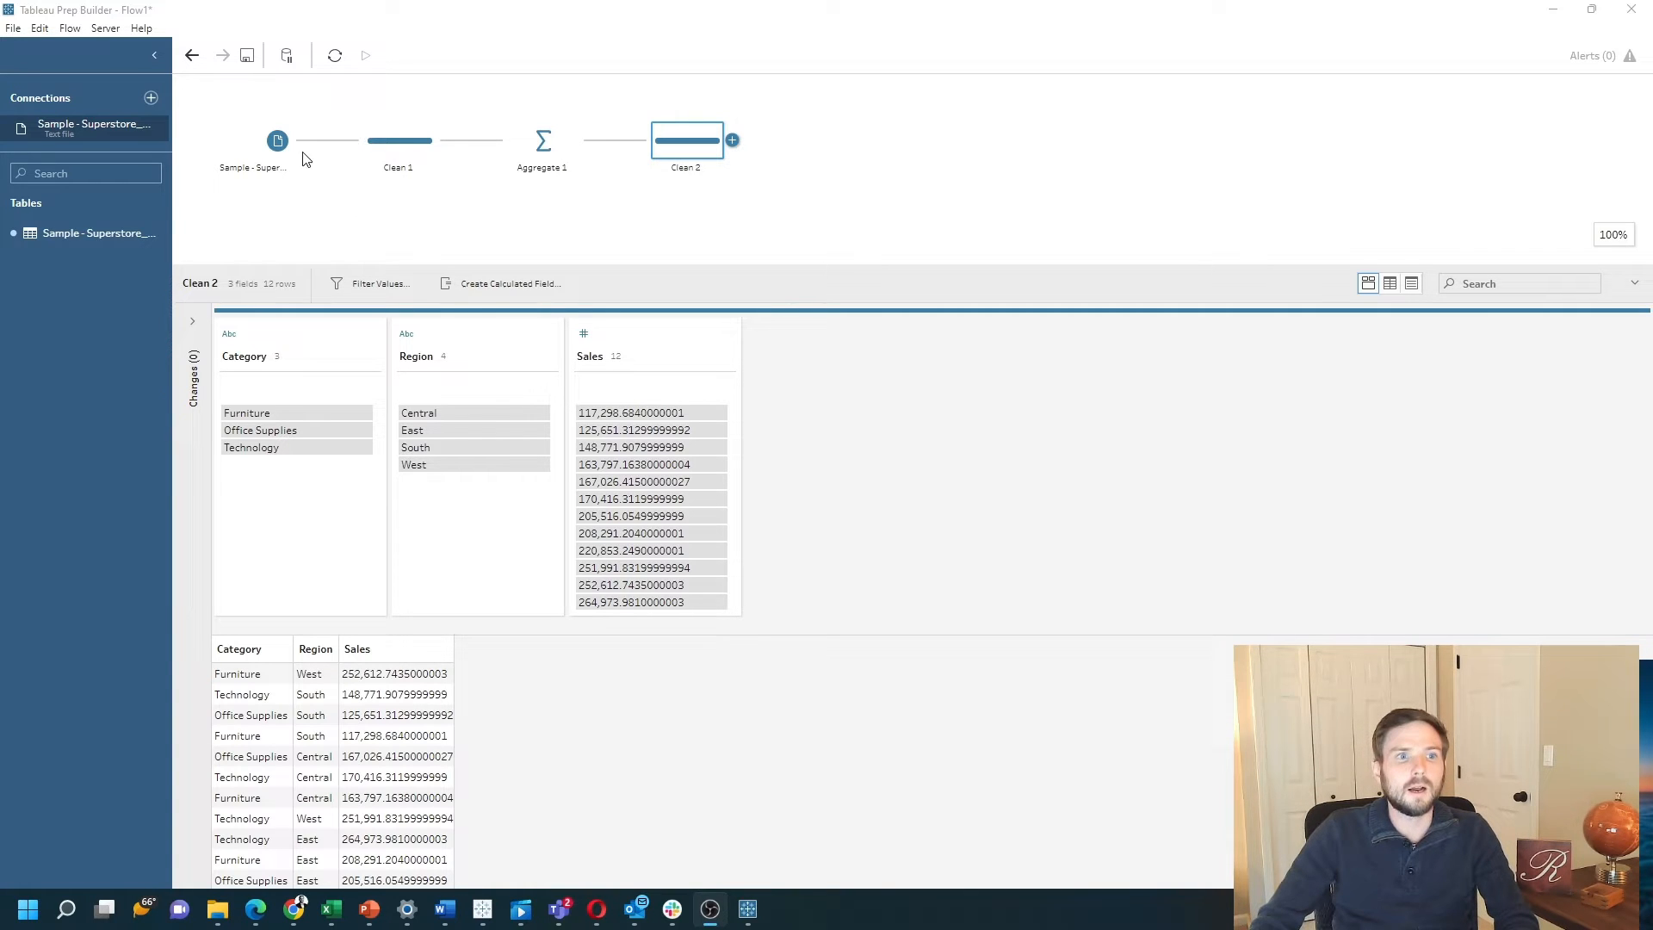
Review Clean 1, then Aggregate 1 grouping Category and Region with summed Sales over 12 rows.
click(398, 139)
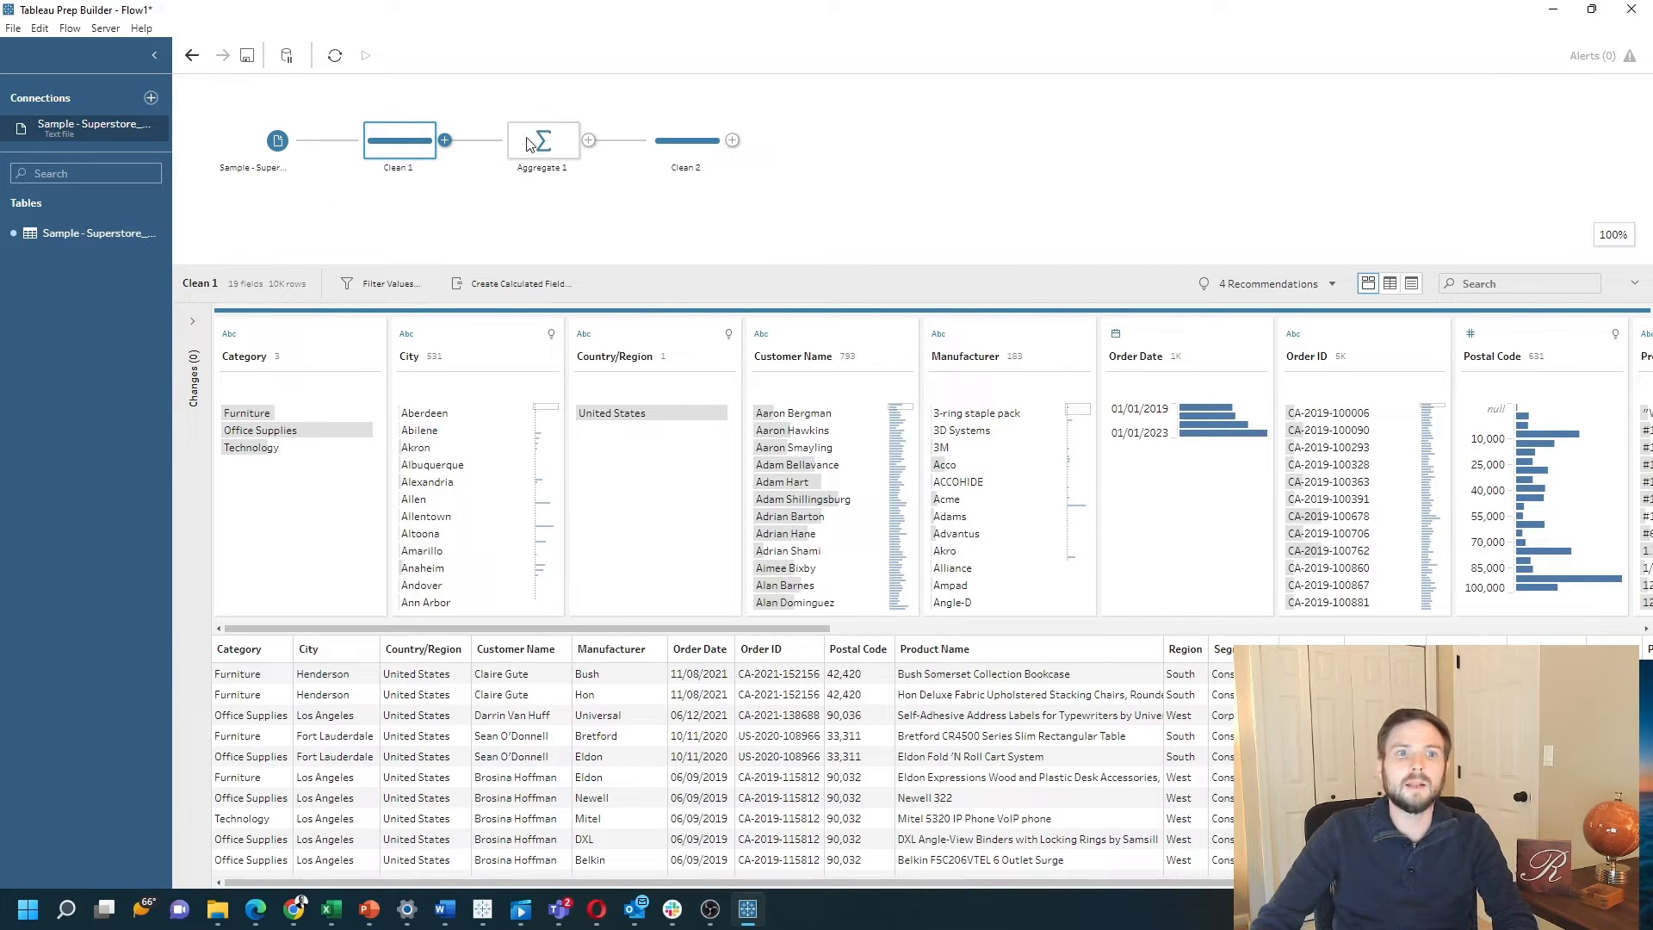
click(543, 139)
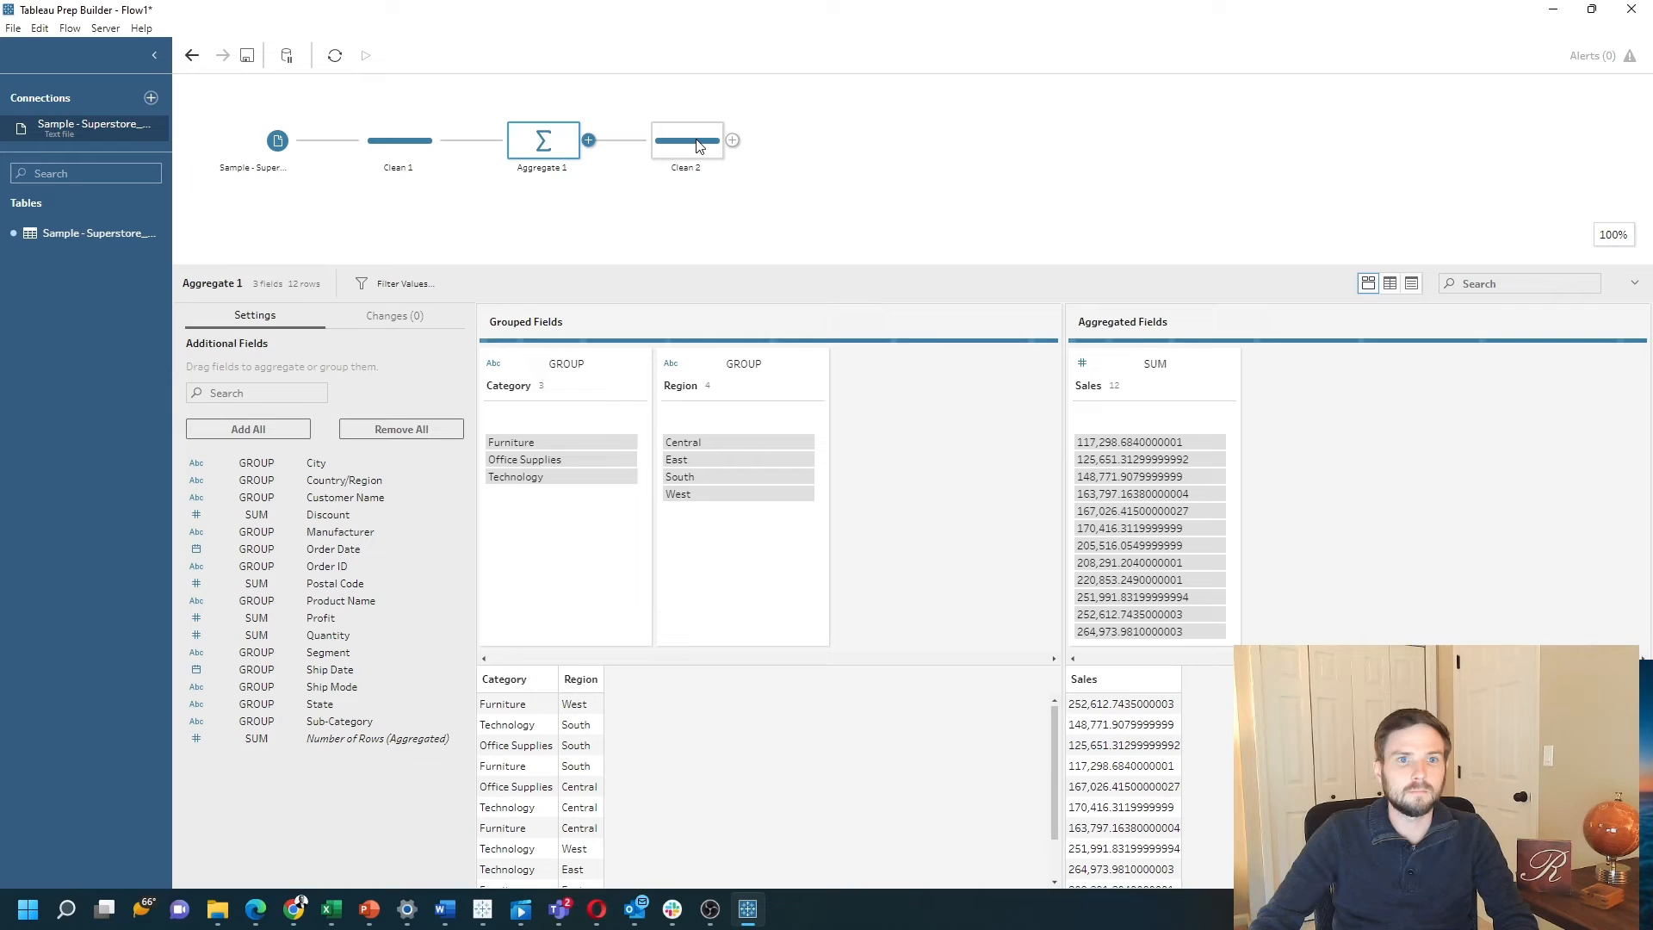
View the Clean 2 step's aggregated Category, Region and Sales fields across 12 rows.
click(685, 140)
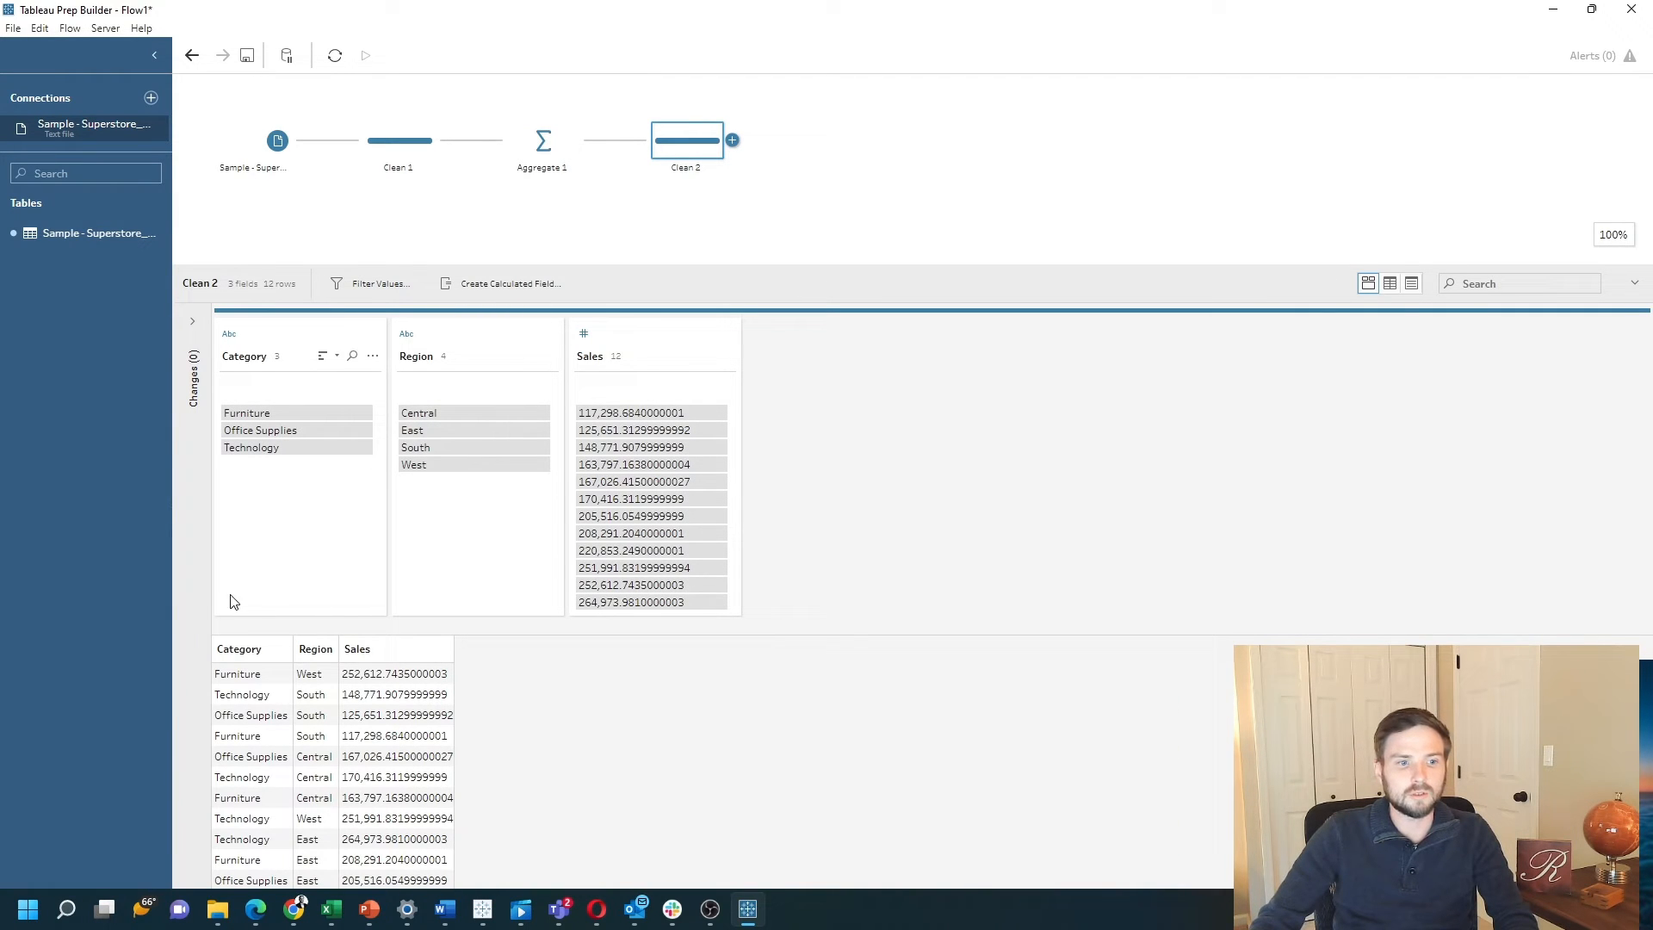
mouse_move(401, 642)
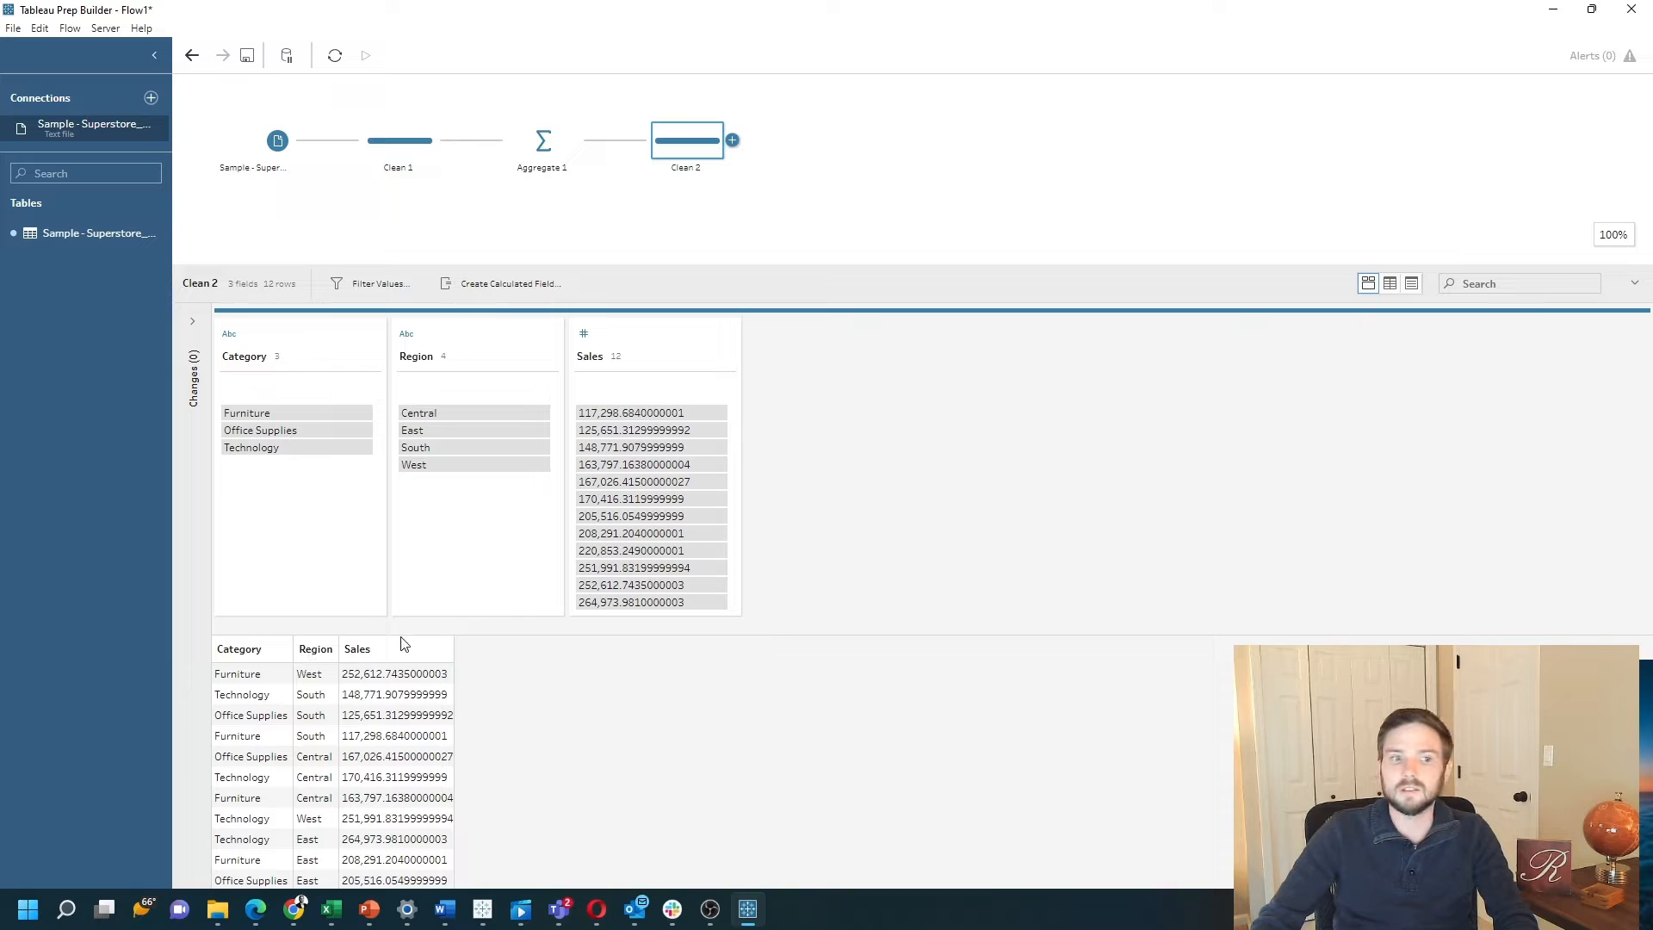
mouse_move(858, 159)
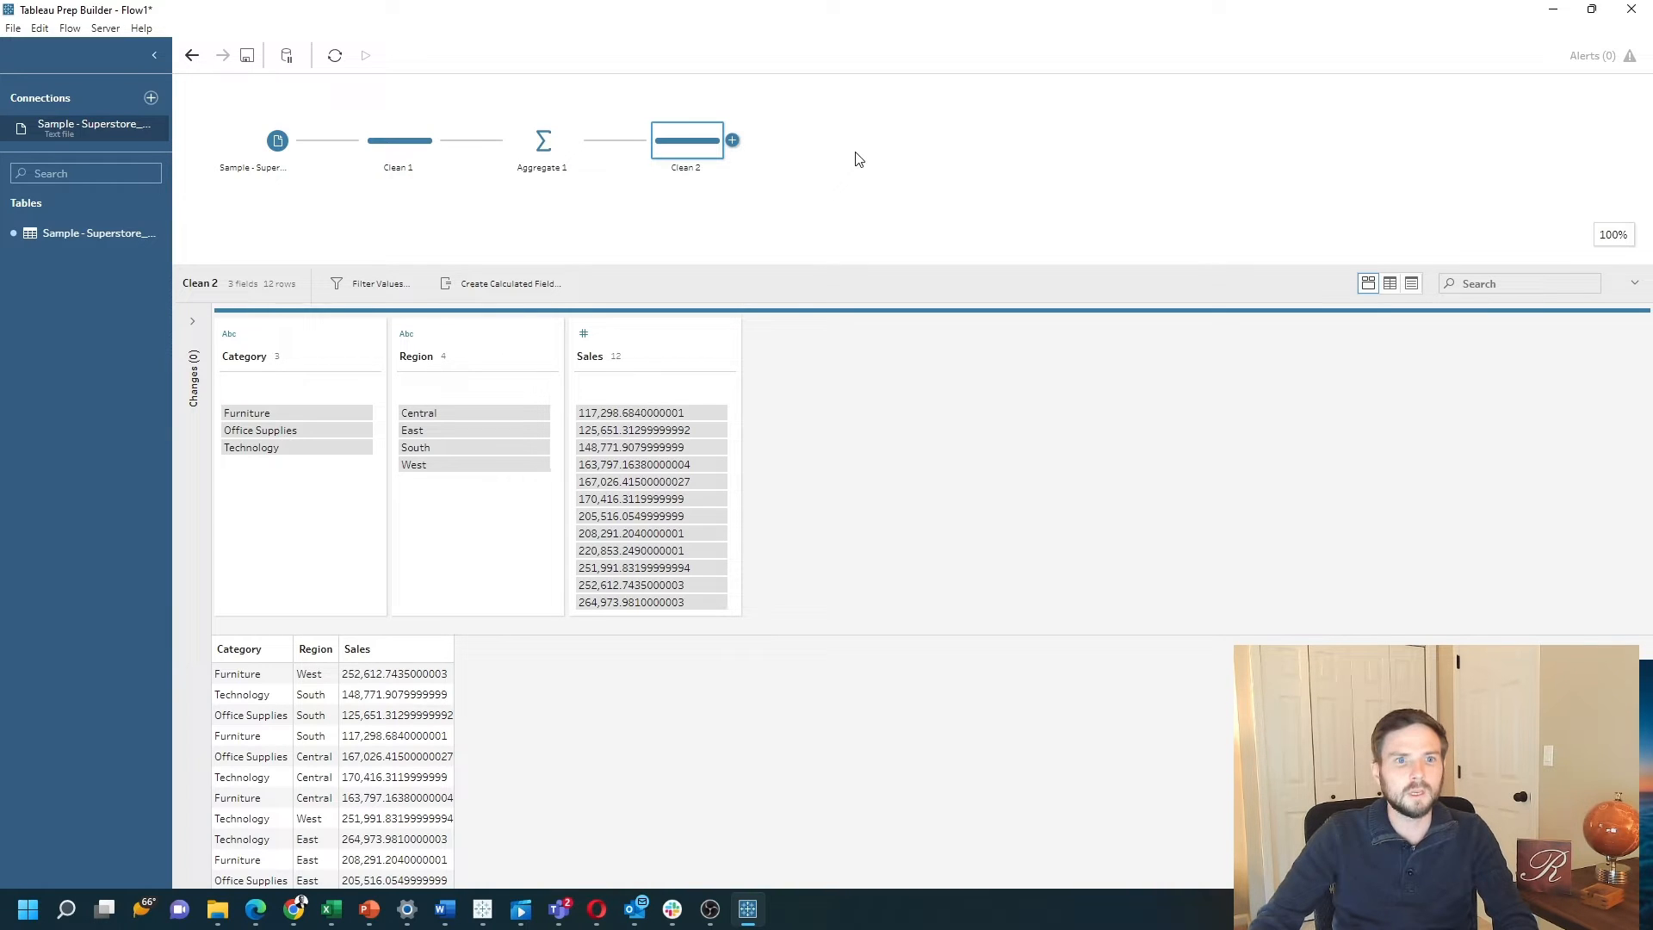